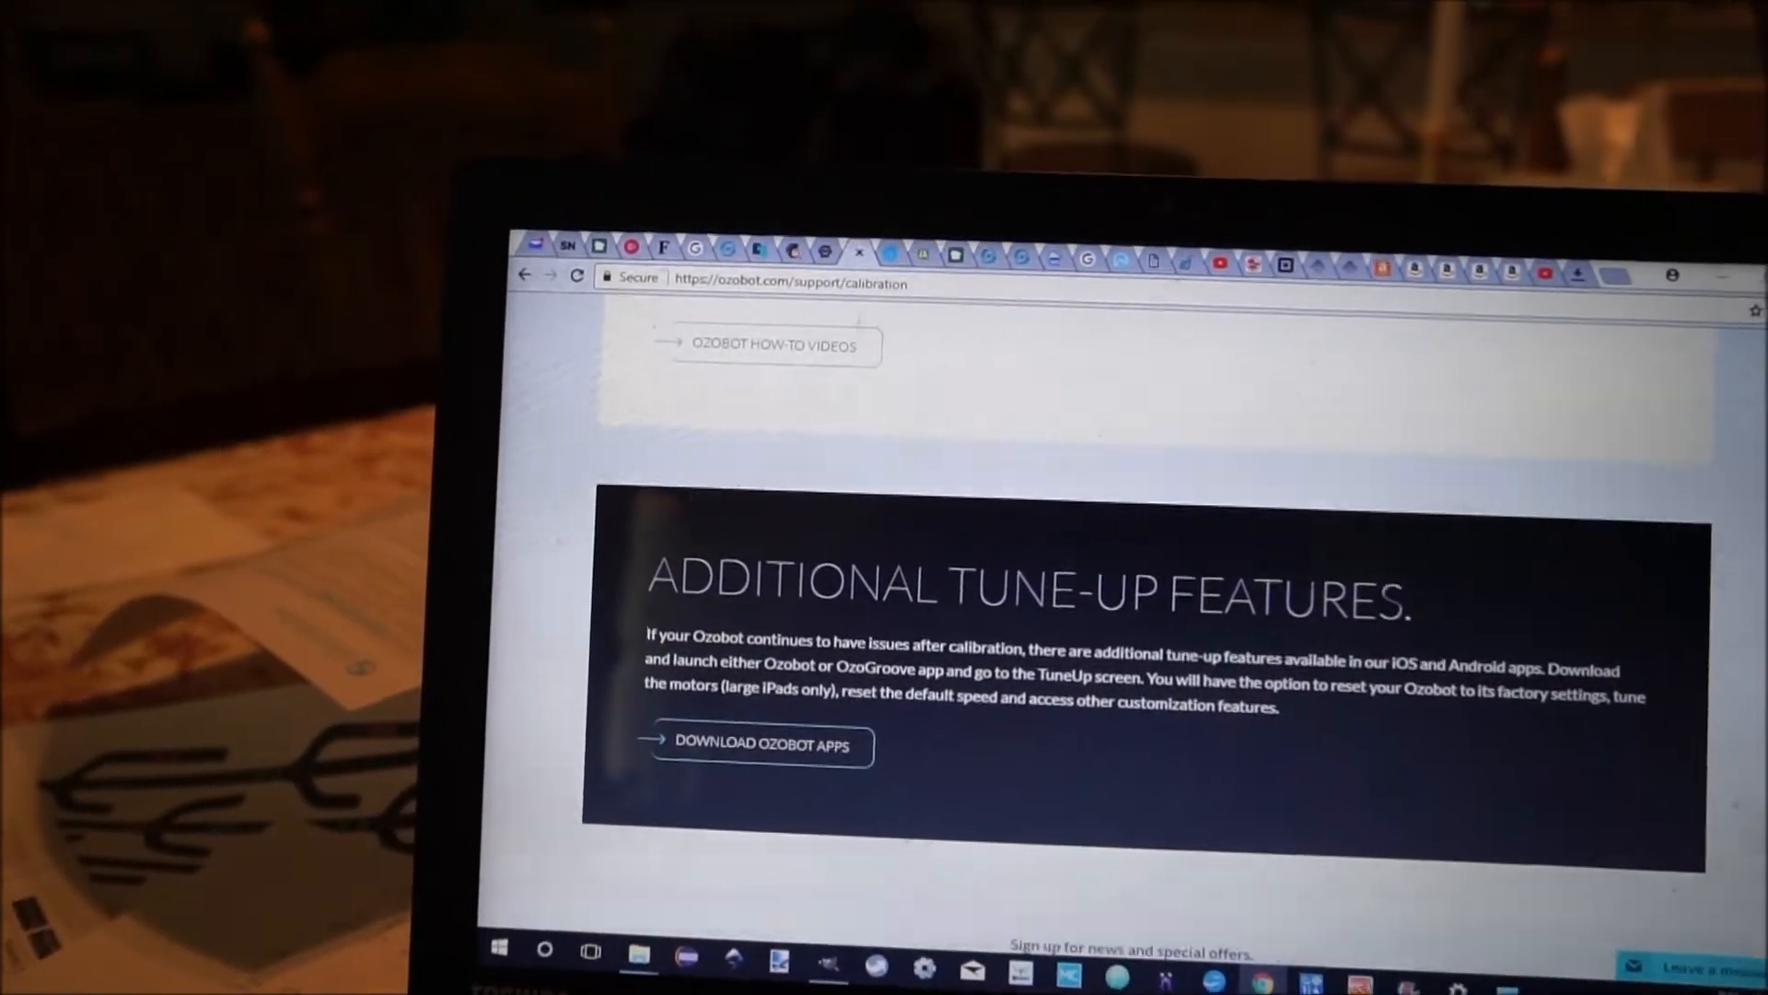
Step: Scroll back up to the Calibrating your Ozobot heading and paper calibration steps
{"action": "scroll", "scroll_direction": "up", "scroll_amount": 3}
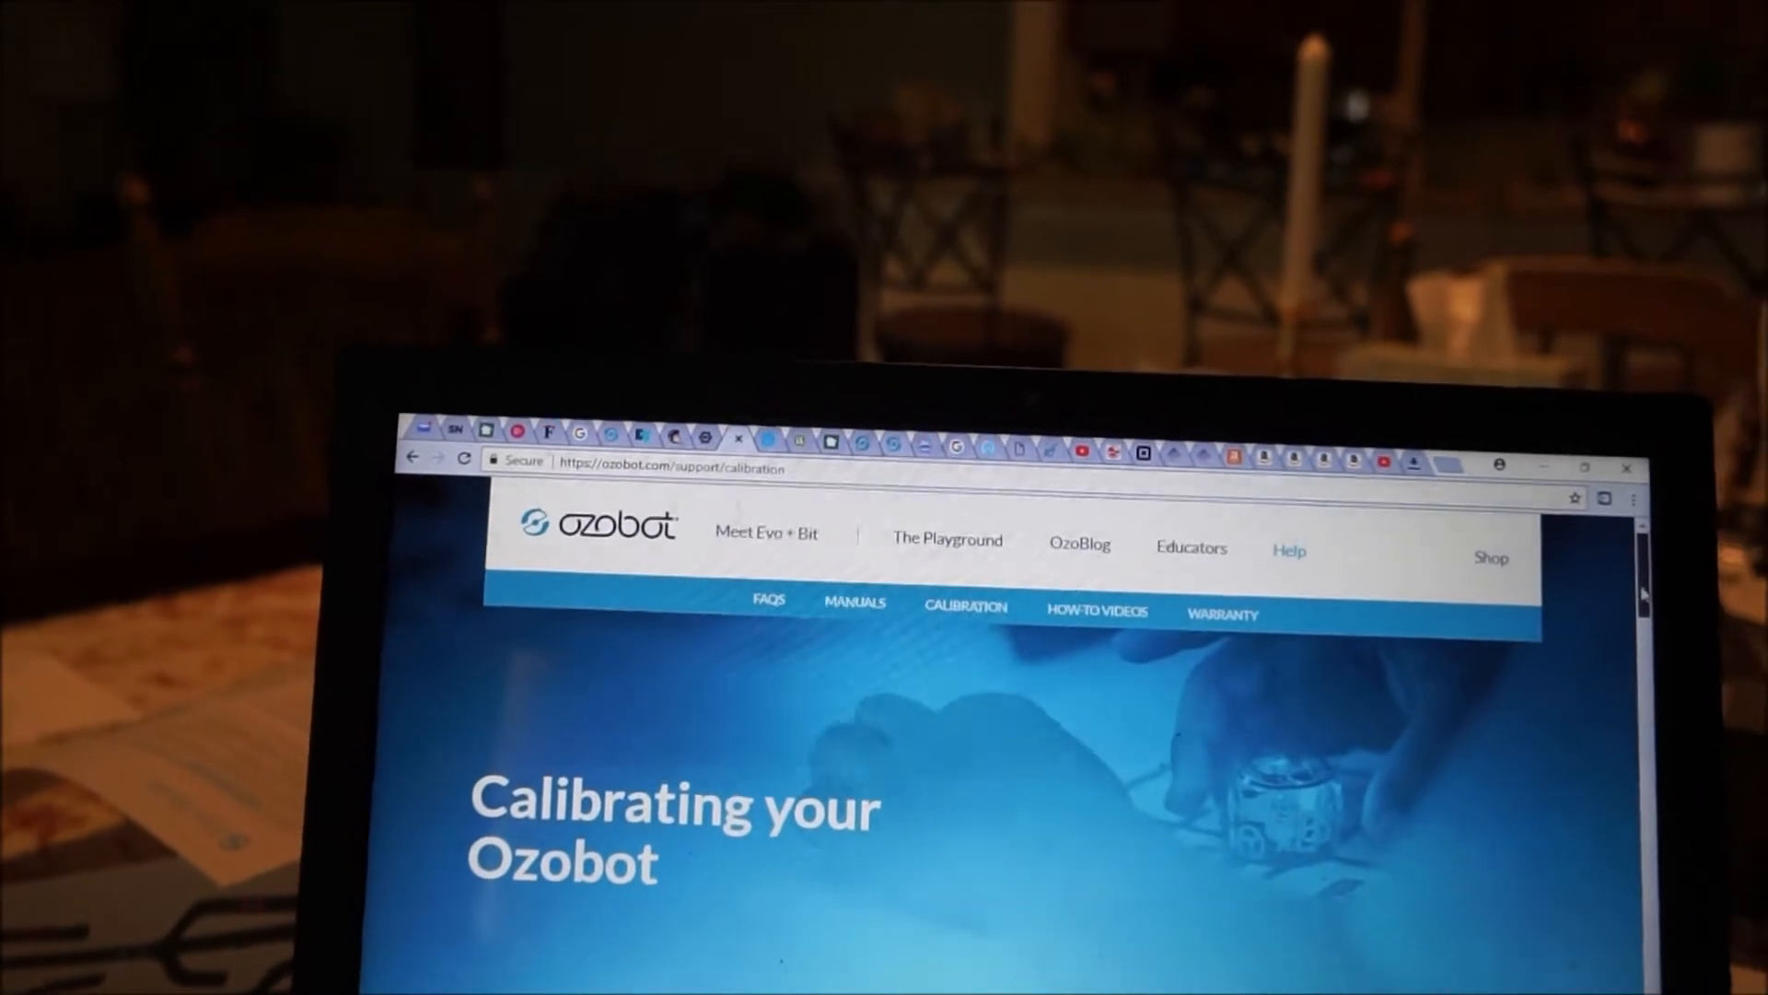
{"action": "scroll", "scroll_direction": "down", "scroll_amount": 3}
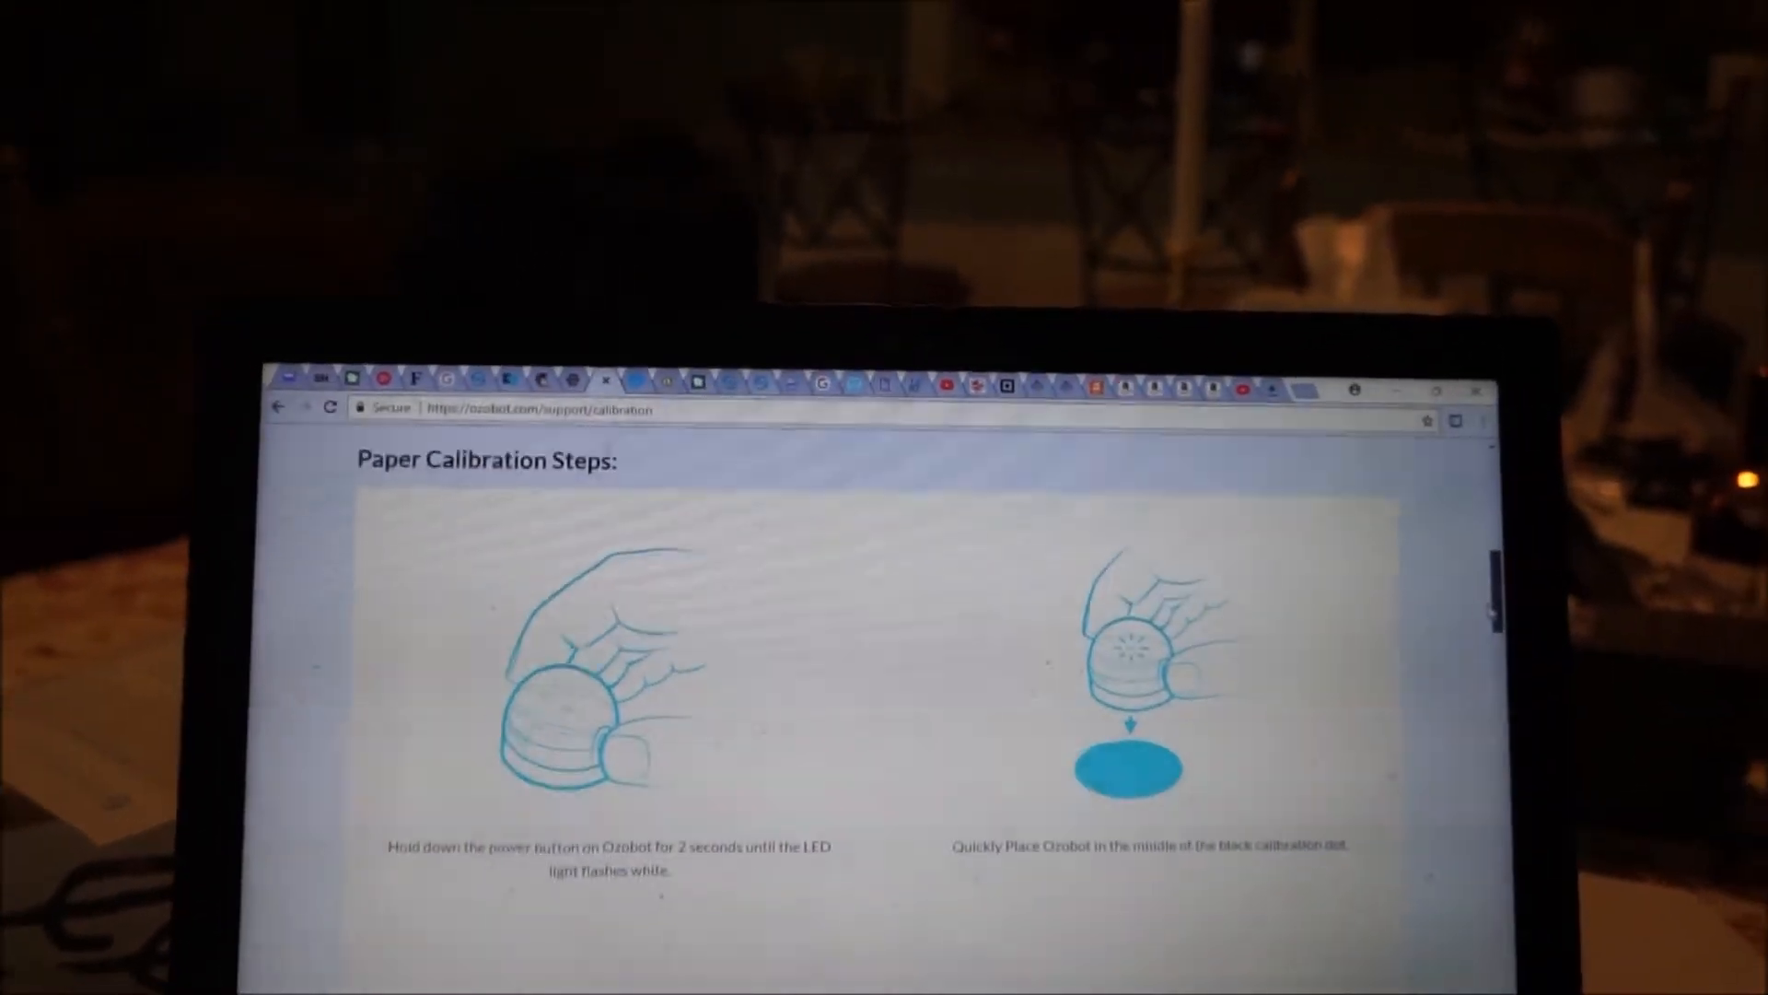
Step: Scroll past the Paper Calibration Steps illustrations to the Digital Calibration Steps heading
{"action": "scroll", "scroll_direction": "down", "scroll_amount": 3}
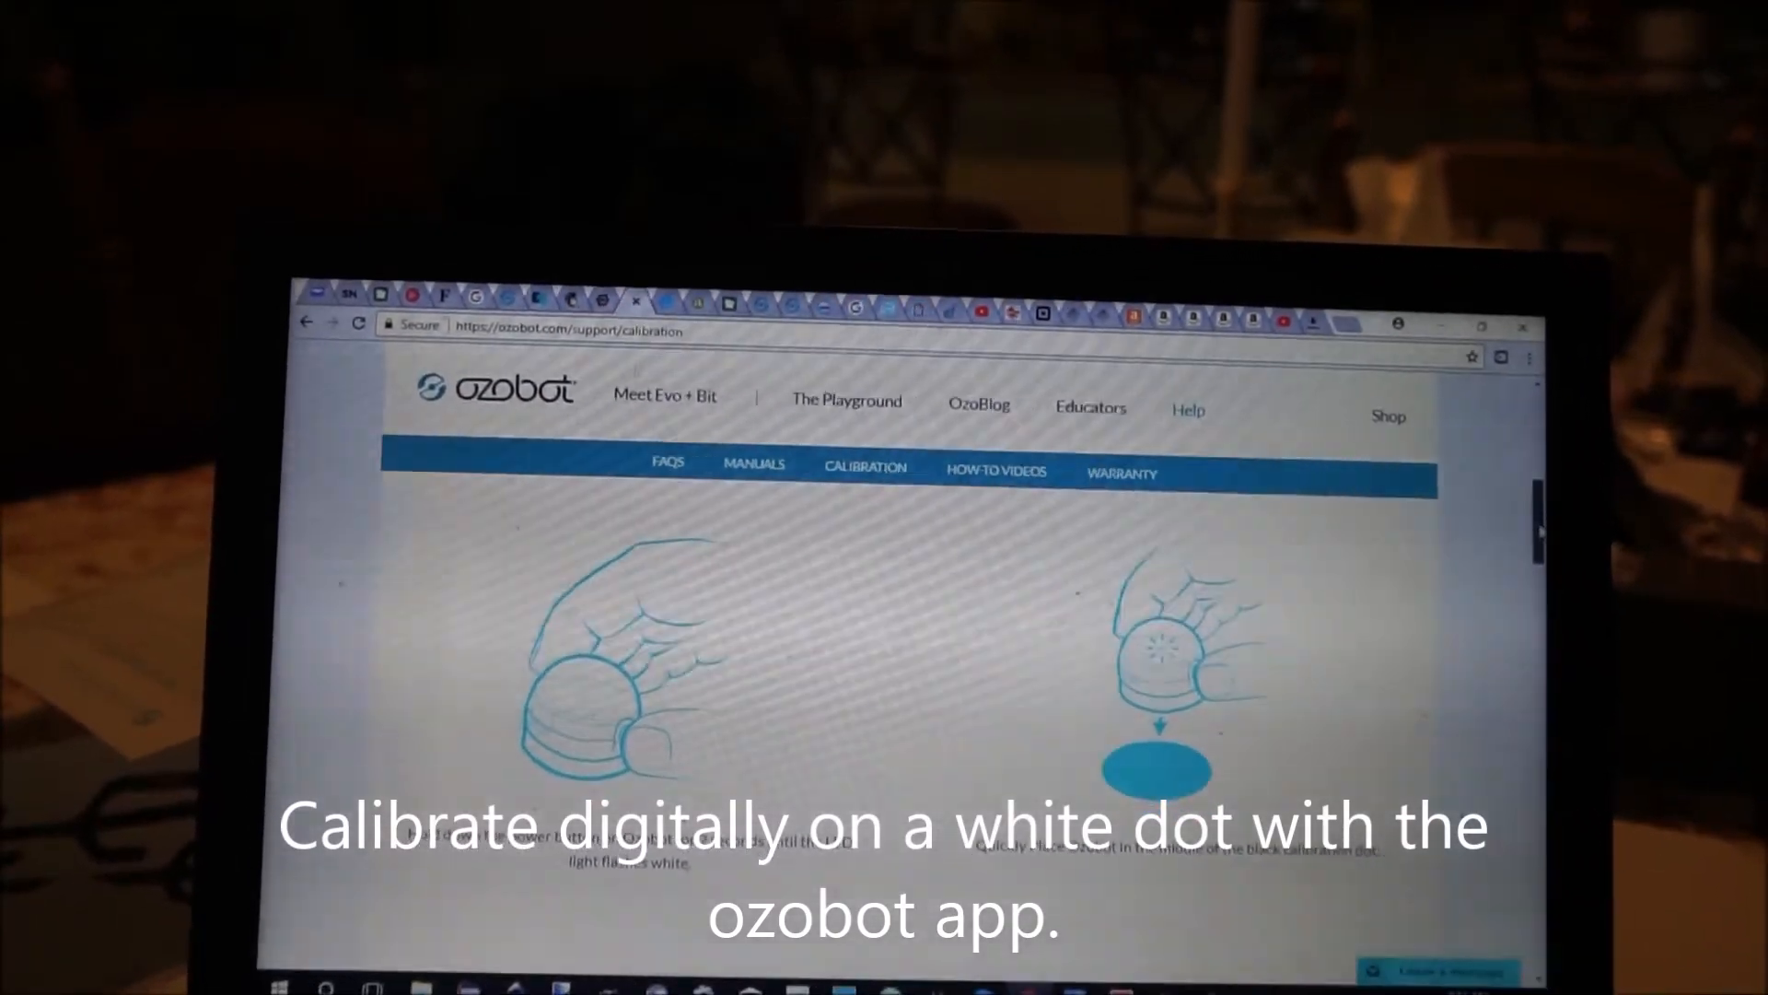
{"action": "scroll", "scroll_direction": "down", "scroll_amount": 3}
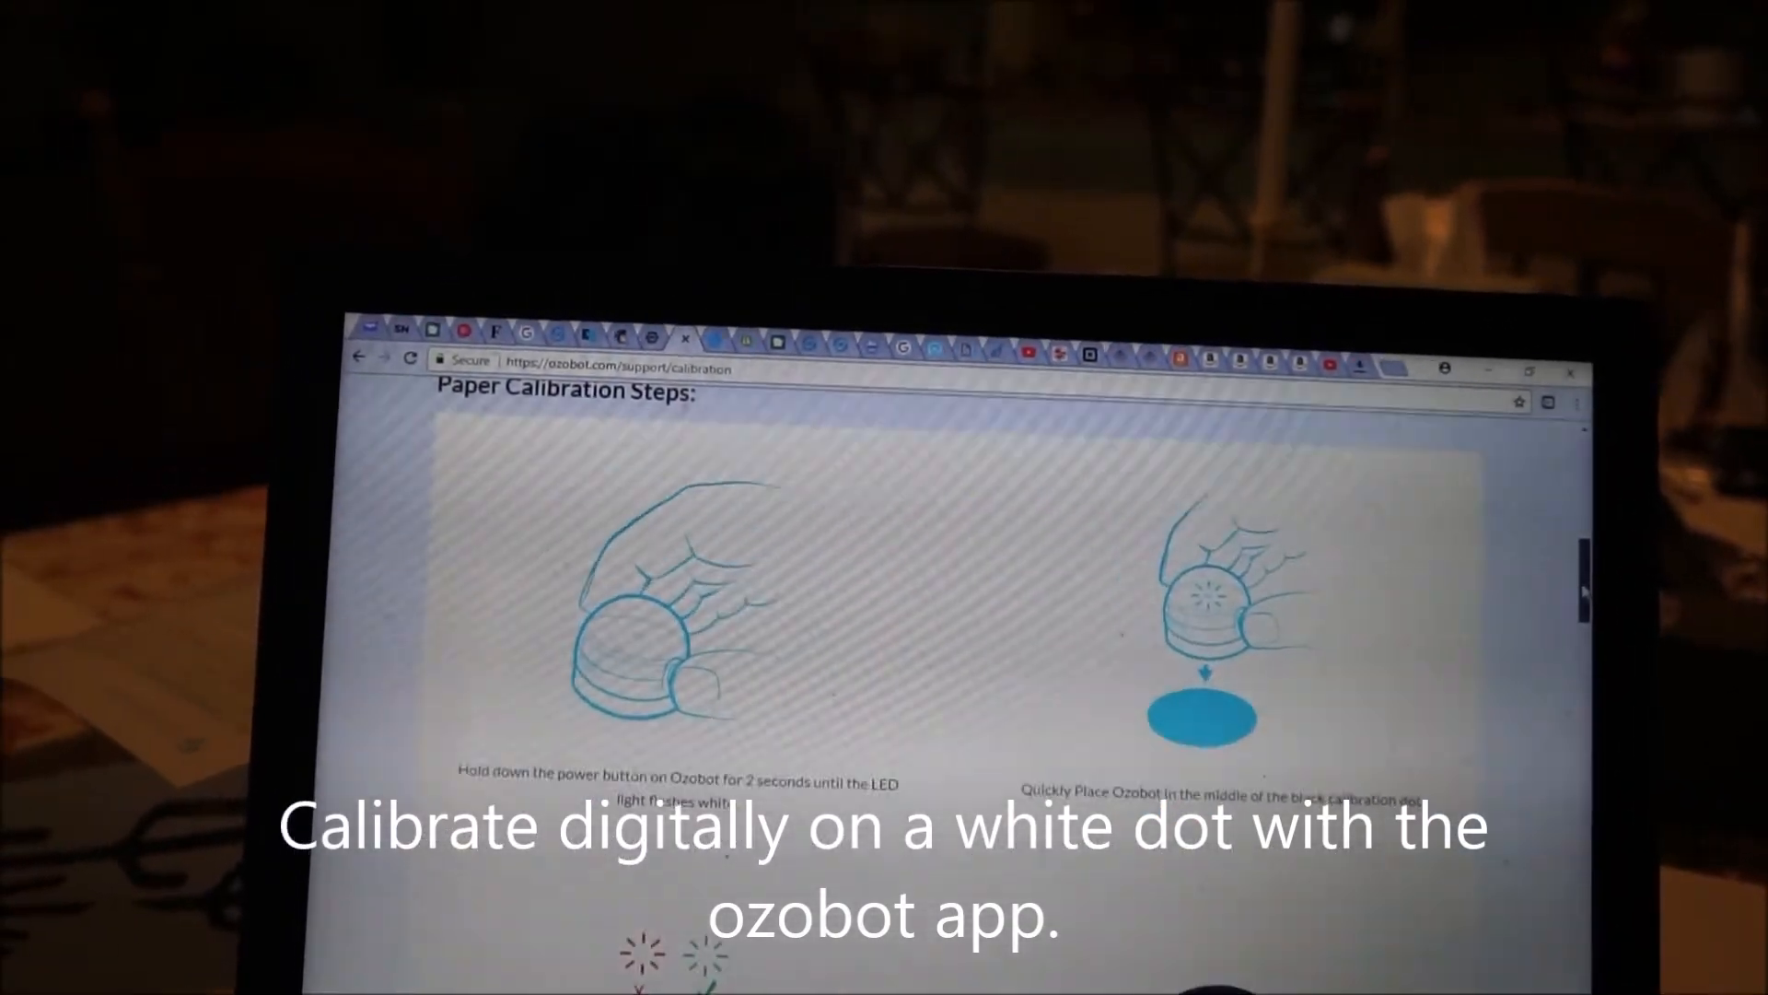
{"action": "scroll", "scroll_direction": "down", "scroll_amount": 3}
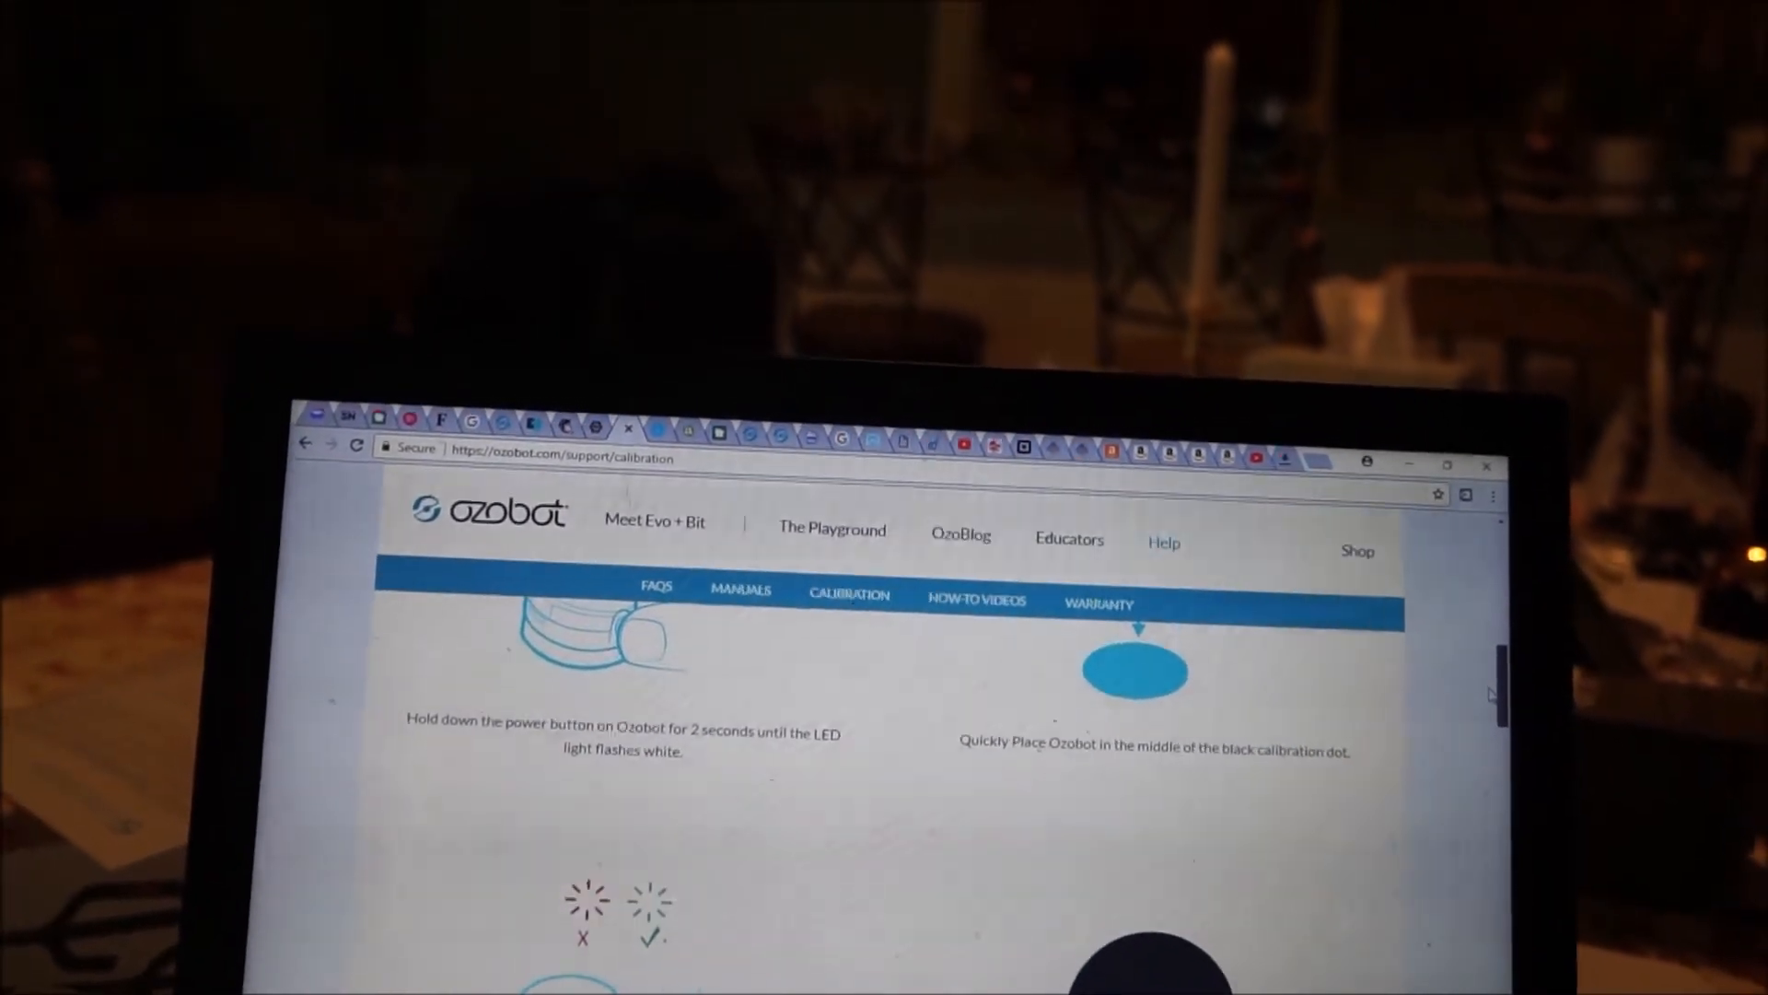
{"action": "scroll", "scroll_direction": "down", "scroll_amount": 3}
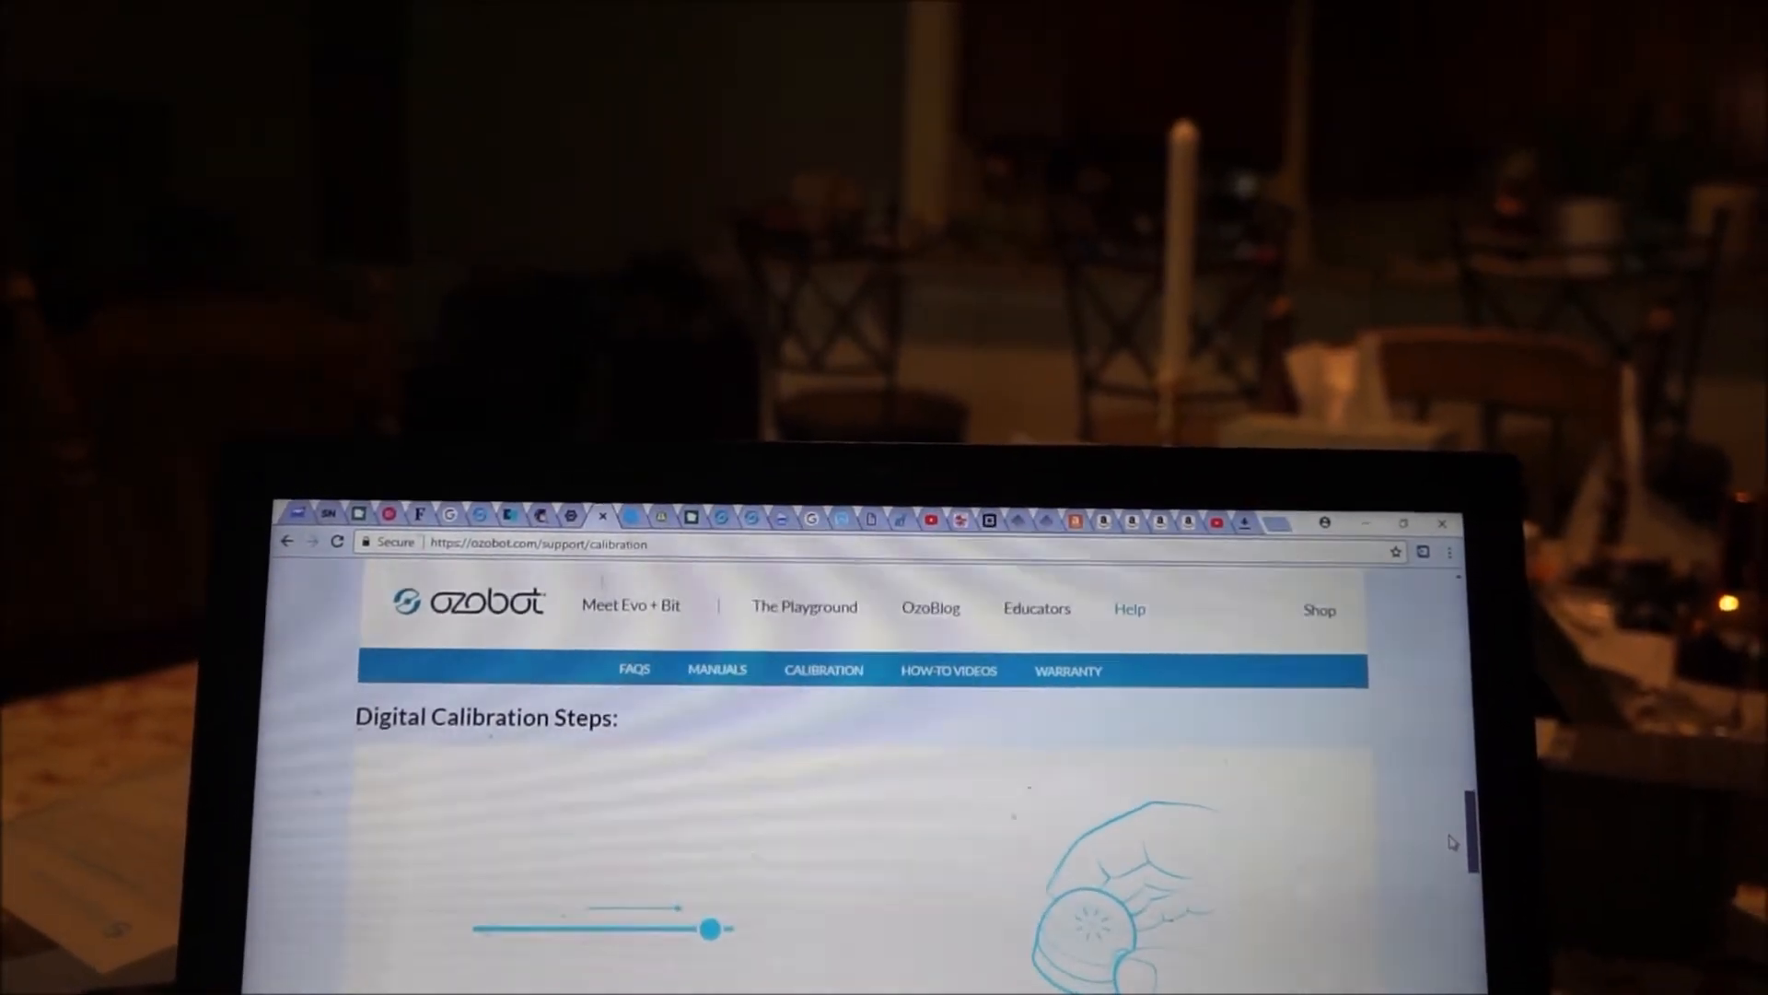
Step: Scroll past the digital calibration instructions to the tip about independent calibrations
{"action": "scroll", "scroll_direction": "down", "scroll_amount": 3}
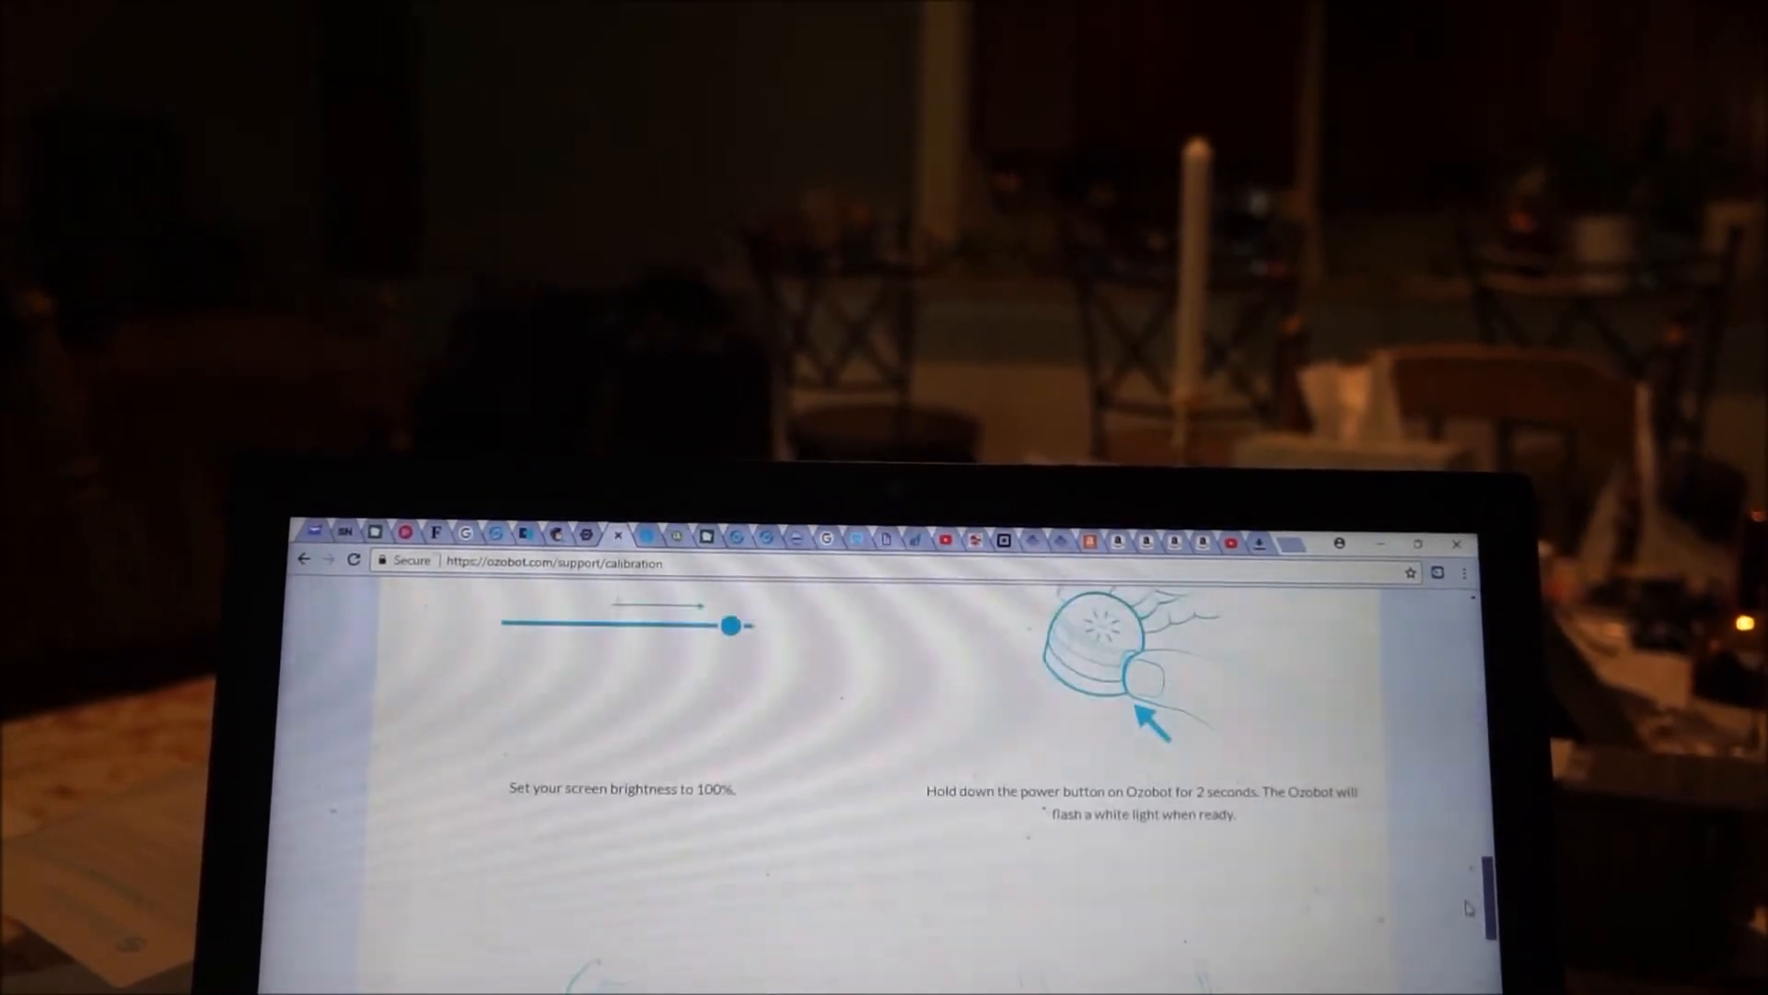
{"action": "scroll", "scroll_direction": "down", "scroll_amount": 3}
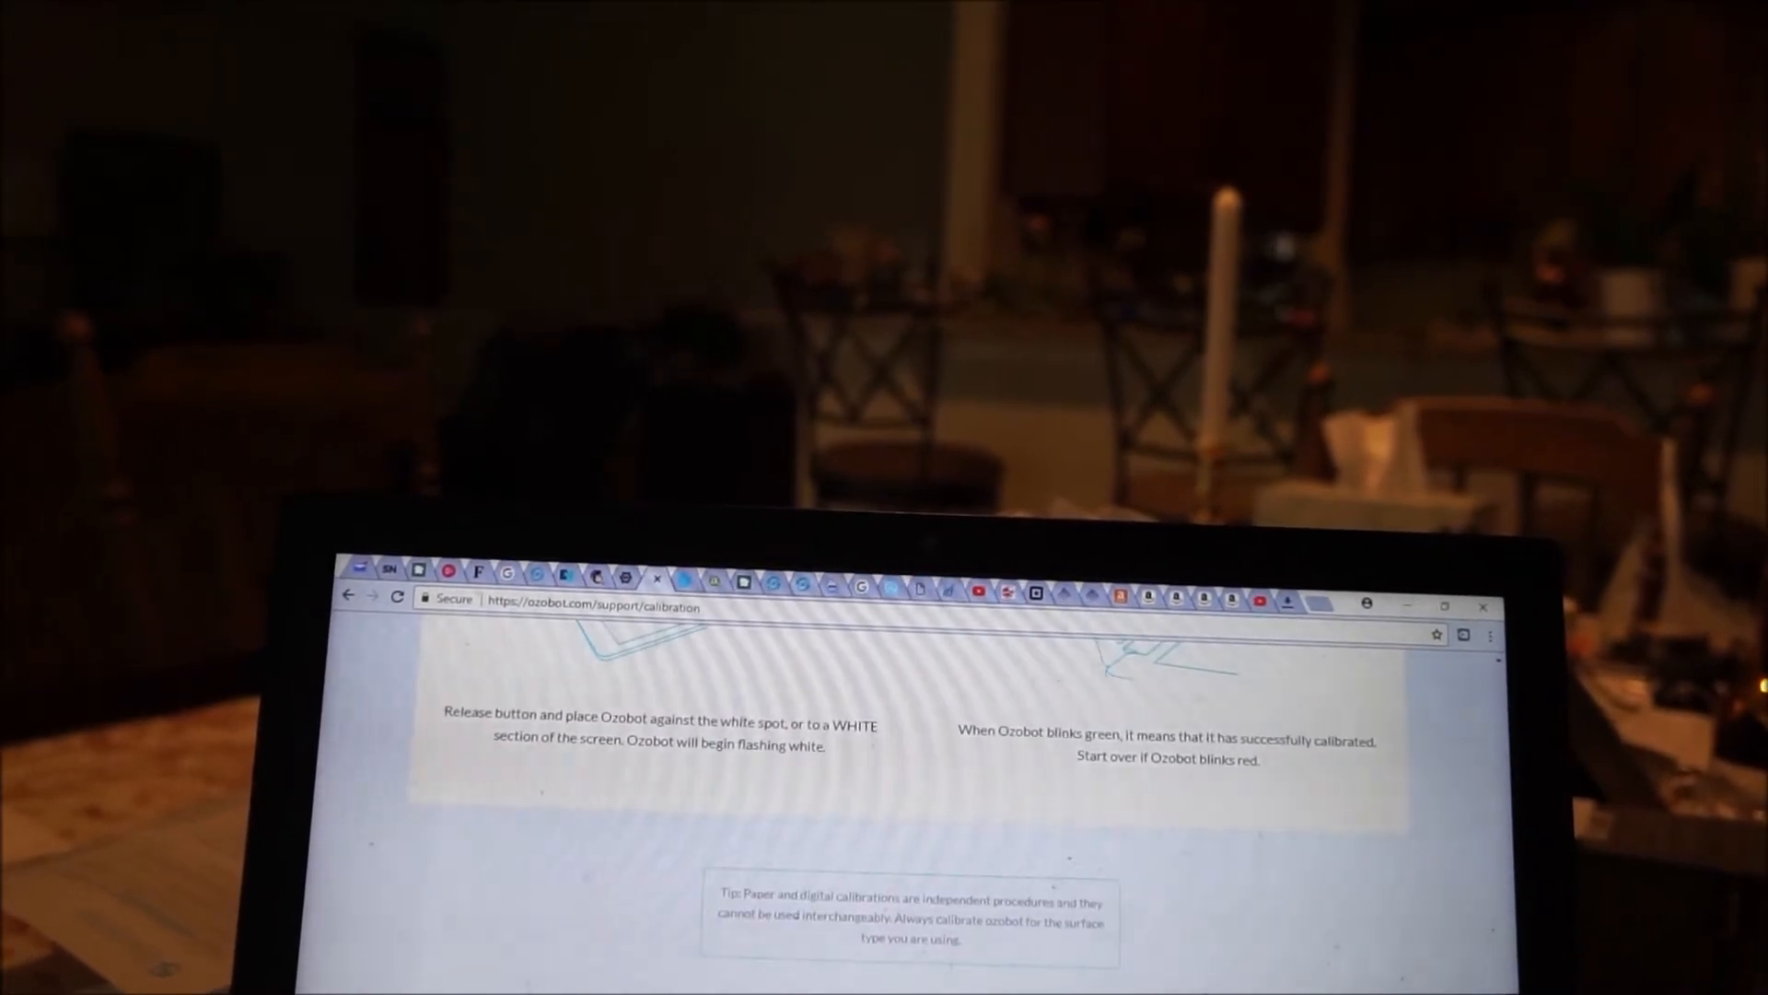
{"action": "scroll", "scroll_direction": "down", "scroll_amount": 3}
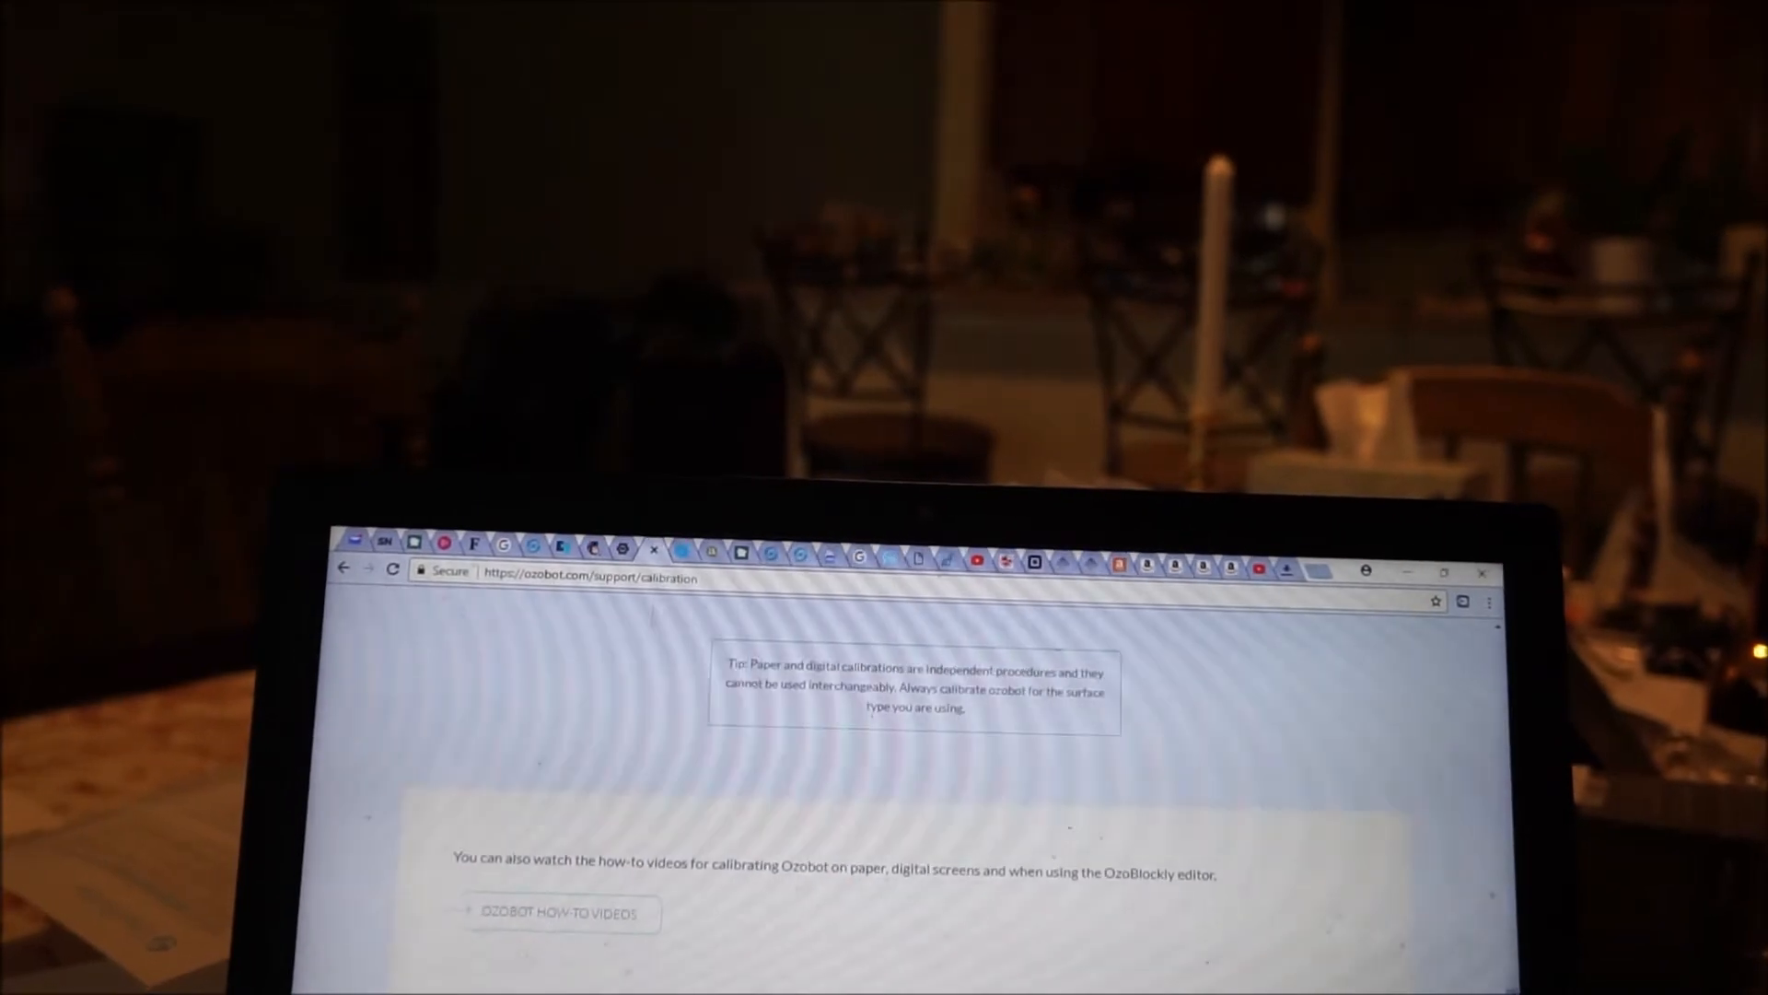
Step: Scroll to Additional Tune-Up Features and select its description text
{"action": "scroll", "scroll_direction": "down", "scroll_amount": 3}
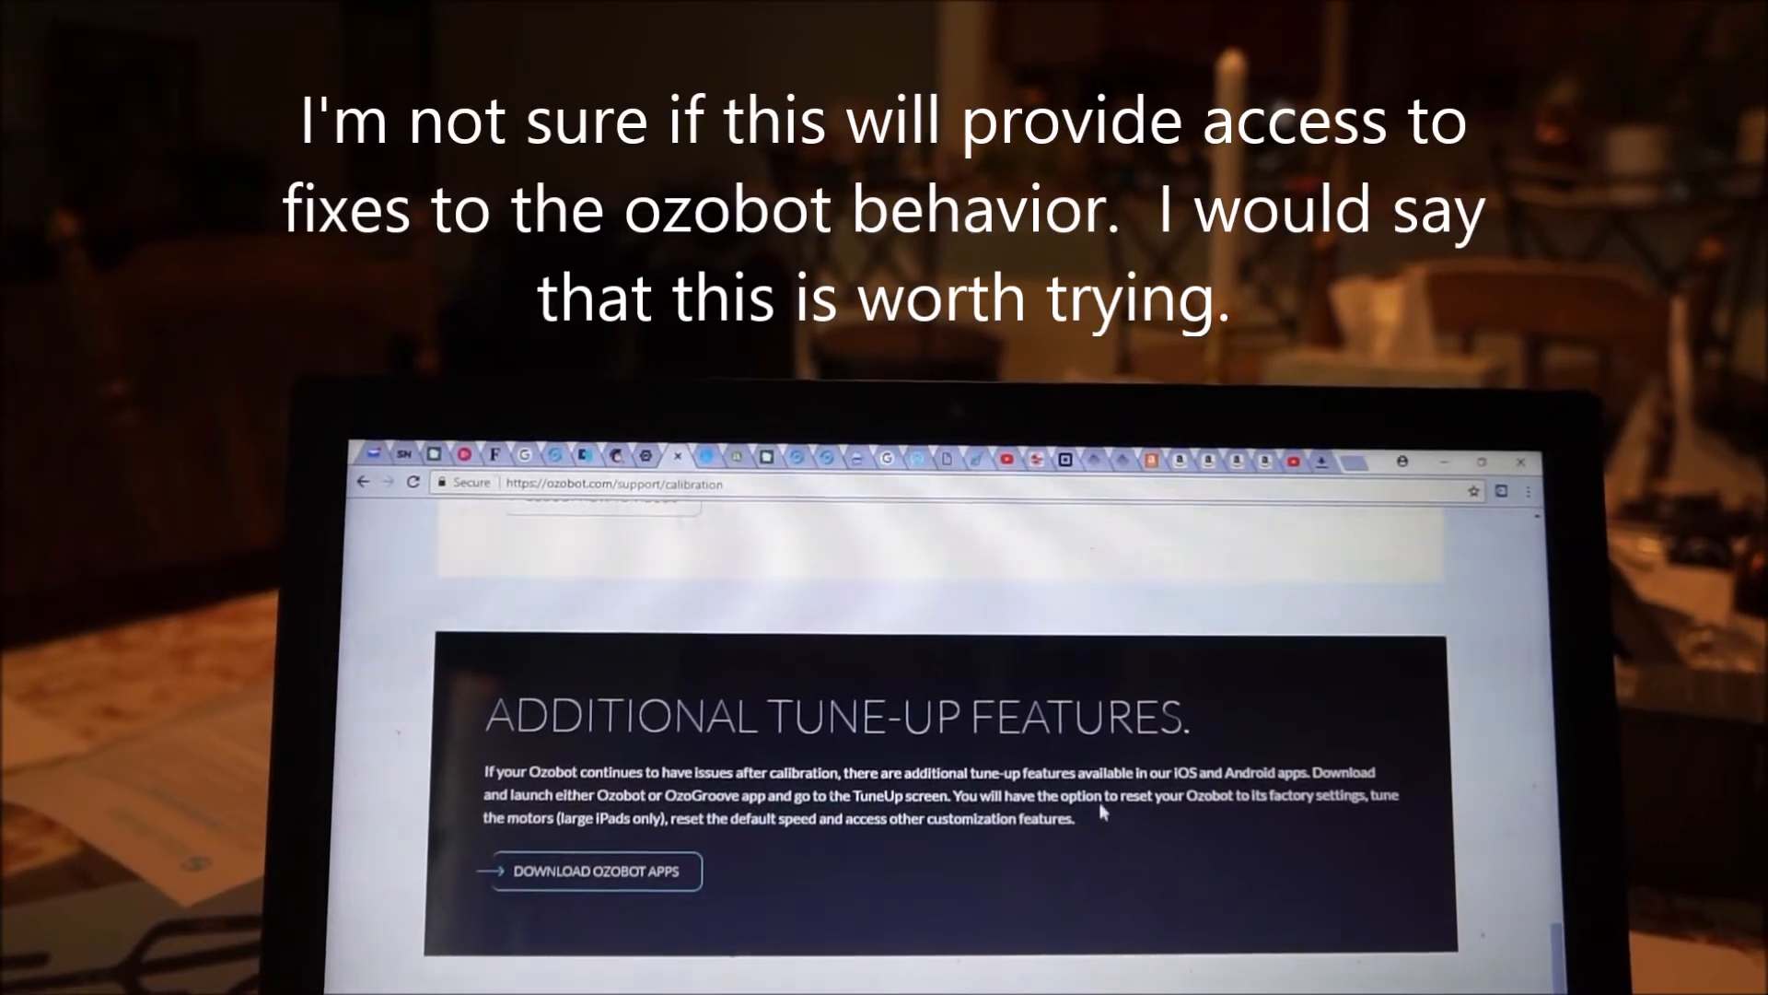
{"action": "left_click_drag", "start_coordinate": [890, 727], "coordinate": [1060, 829]}
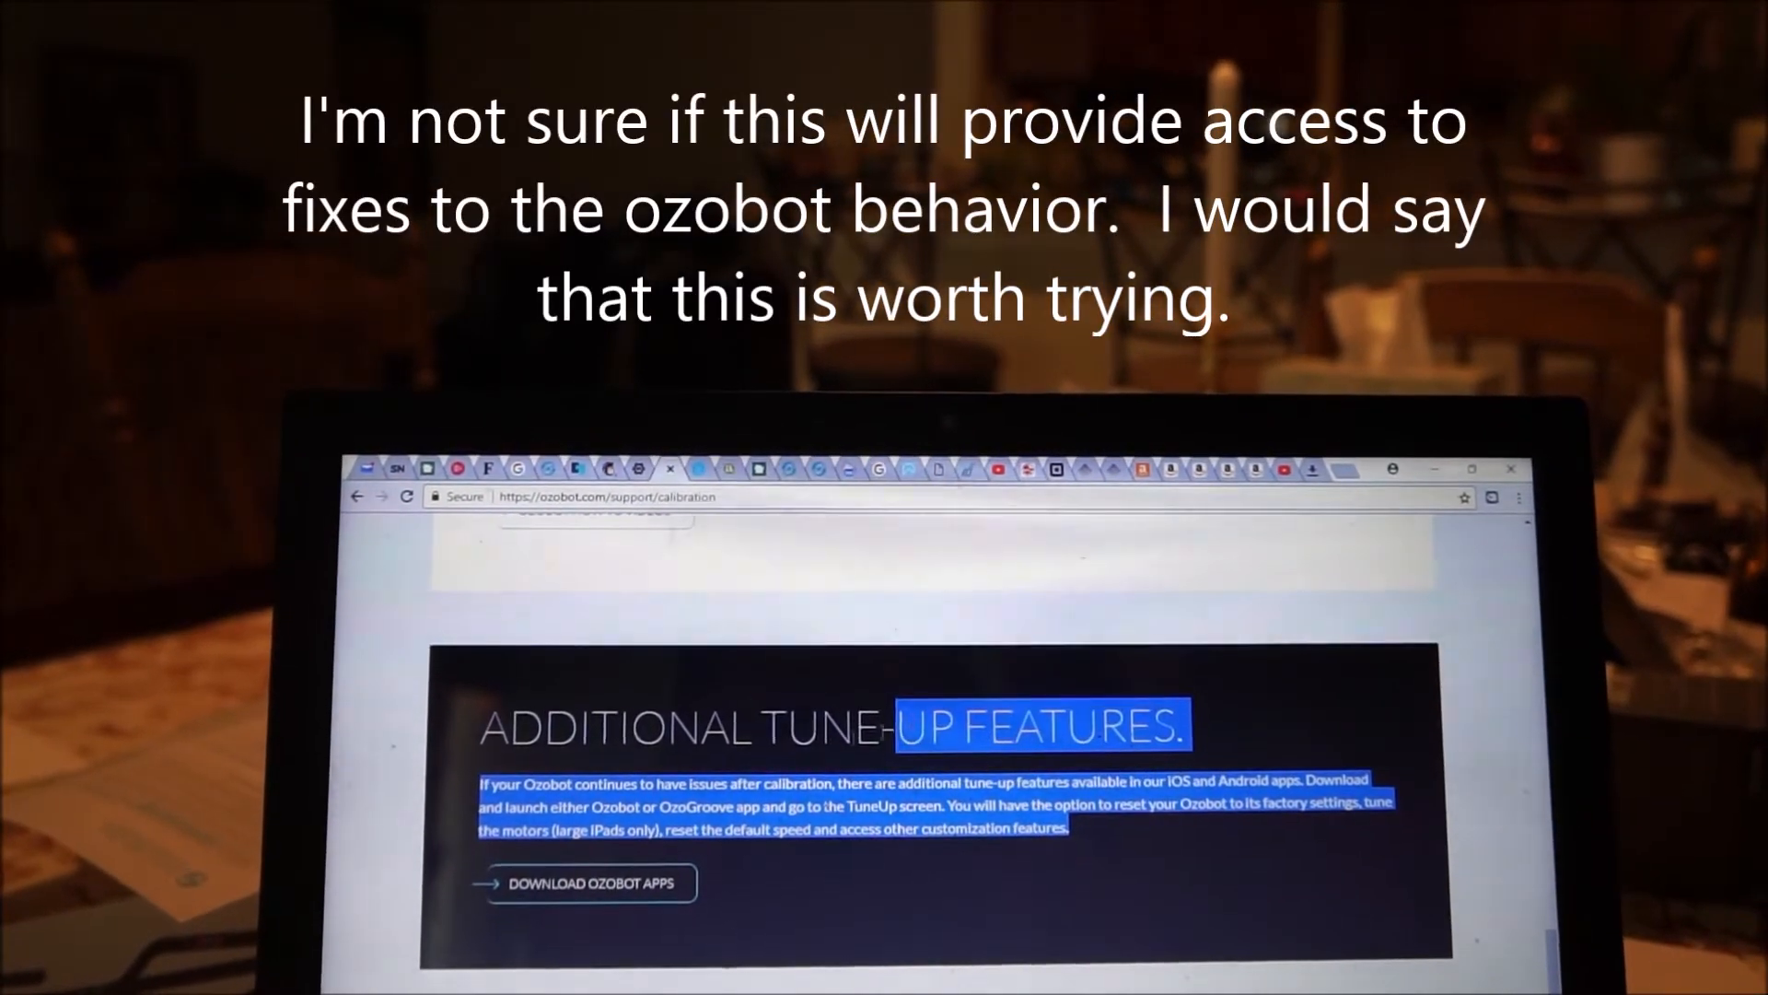